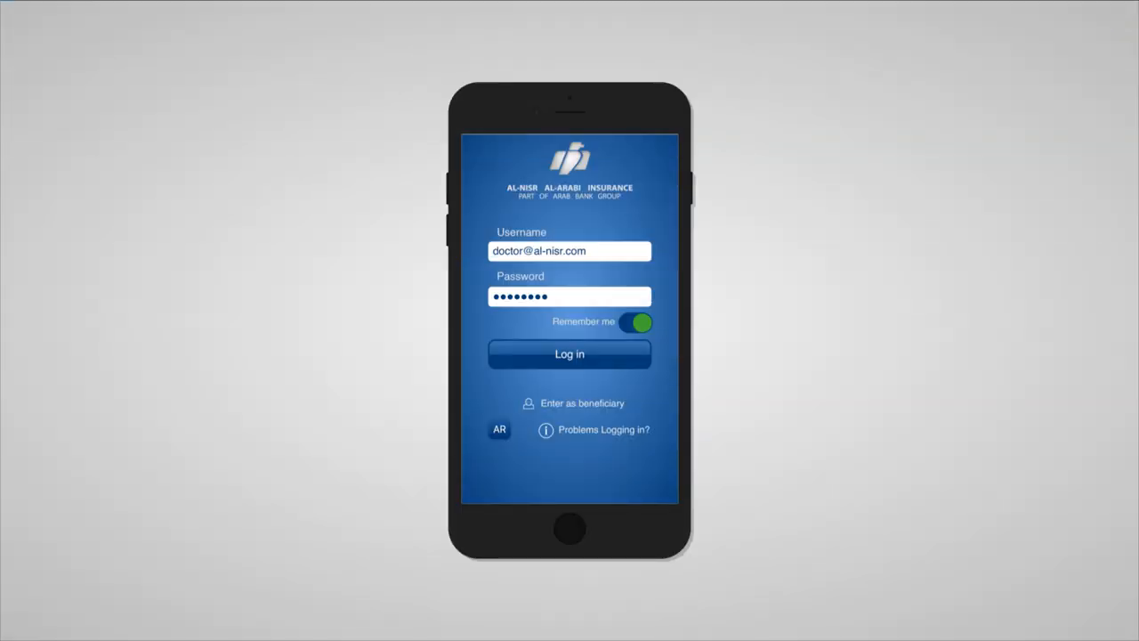
Log in as the doctor and look up the insured patient by PIN
left_click(569, 354)
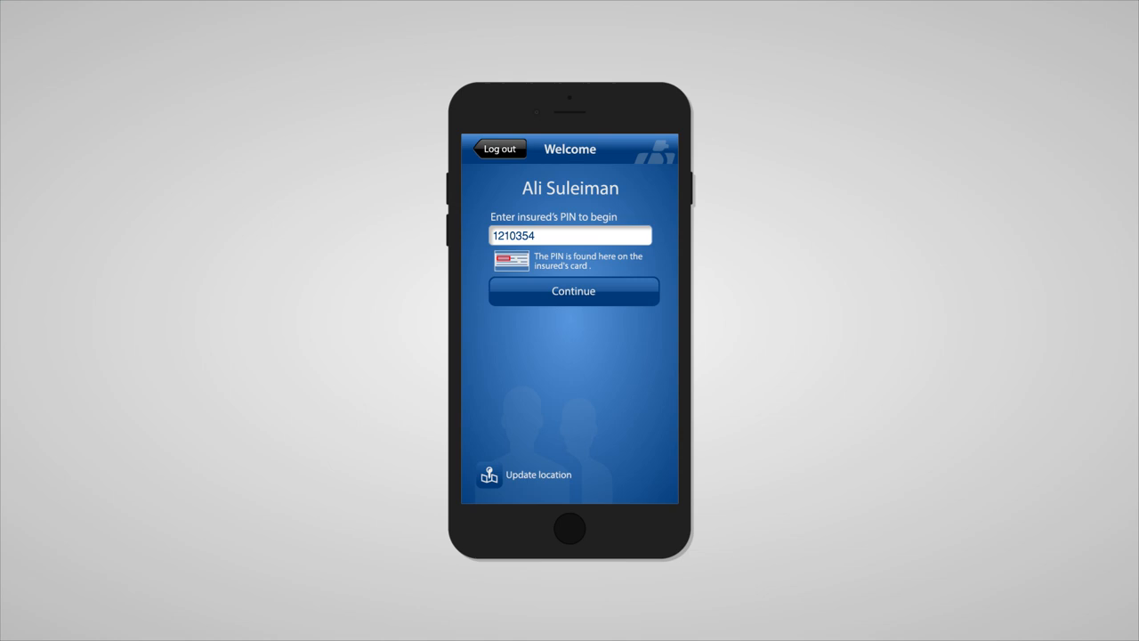
left_click(573, 291)
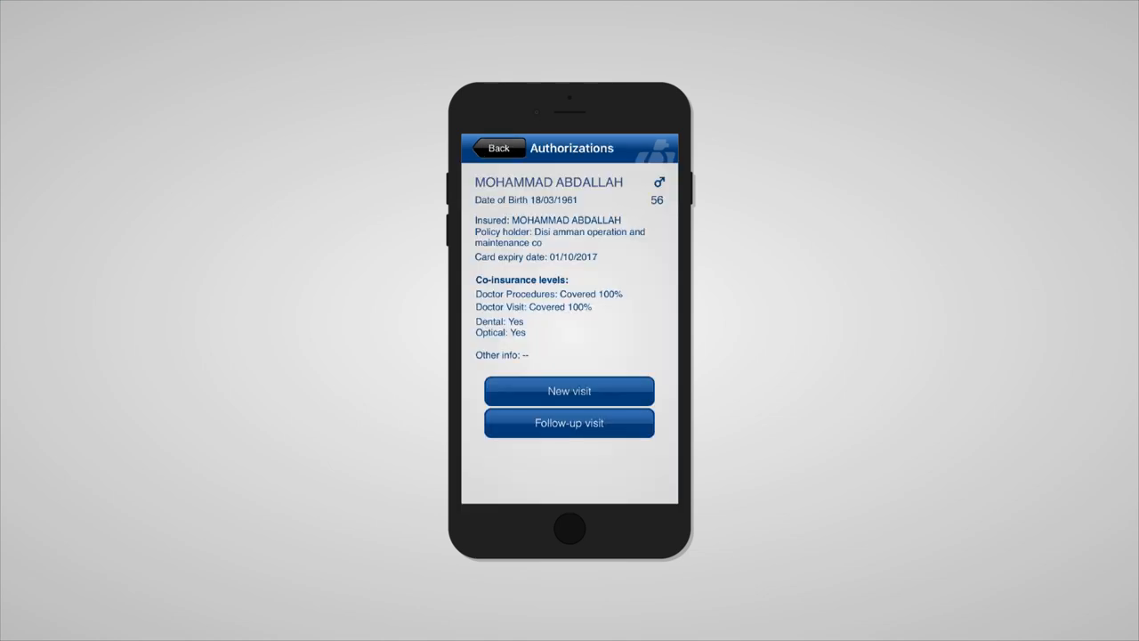
Start a new visit authorization for the patient and advance to the claim workflow choice
left_click(569, 390)
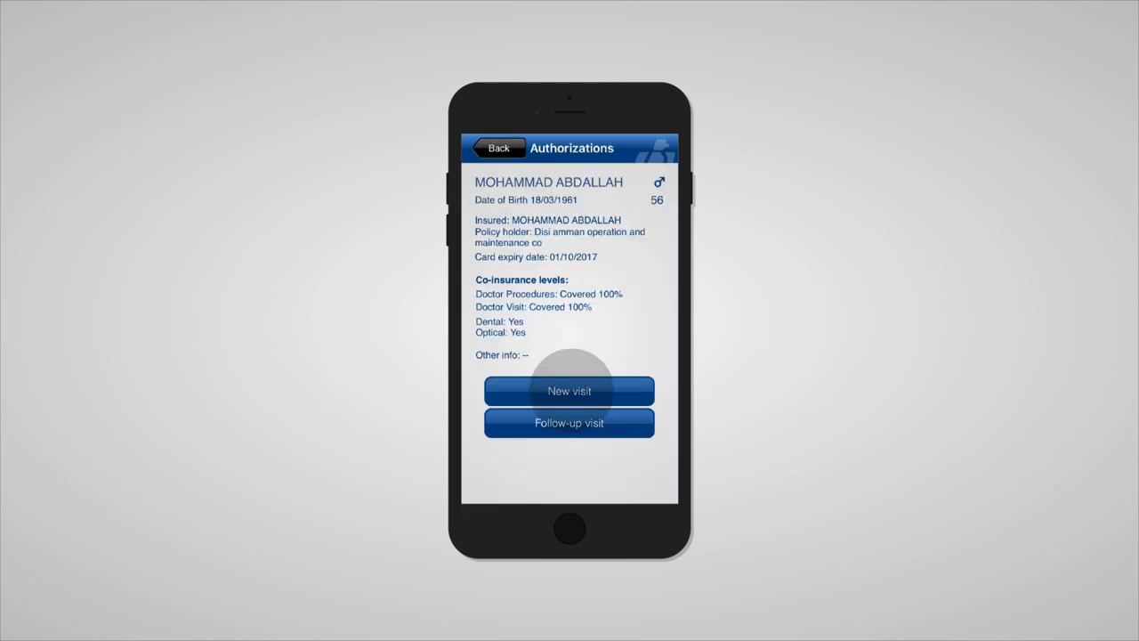
left_click(569, 391)
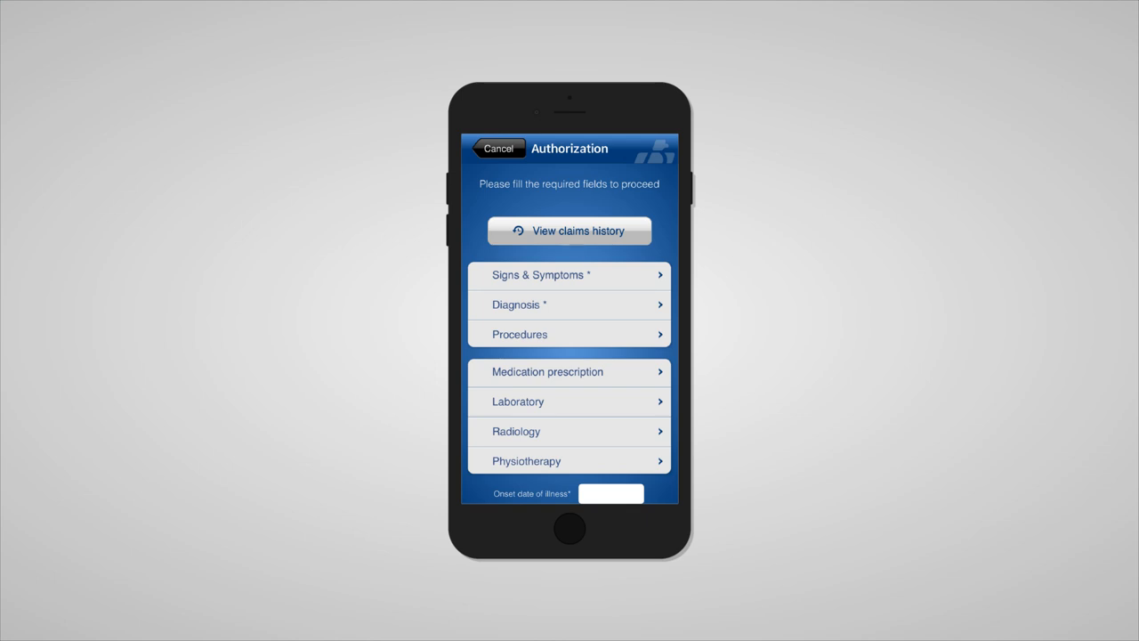
left_click(570, 230)
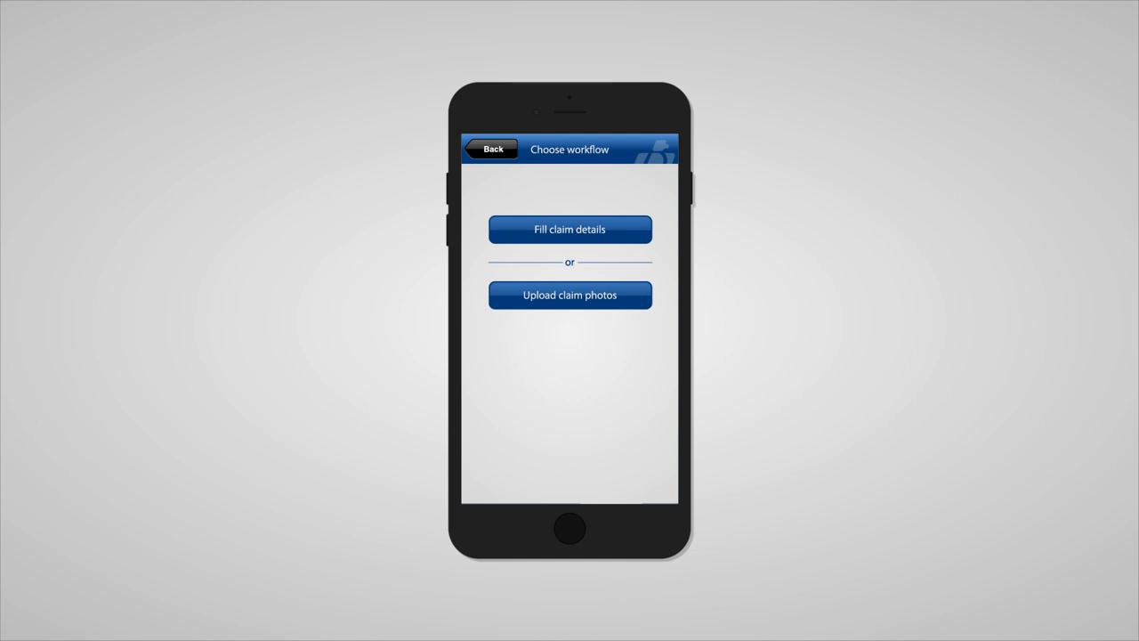
Choose Fill claim details and enter an illness onset of about one week
left_click(569, 229)
type("1 wee")
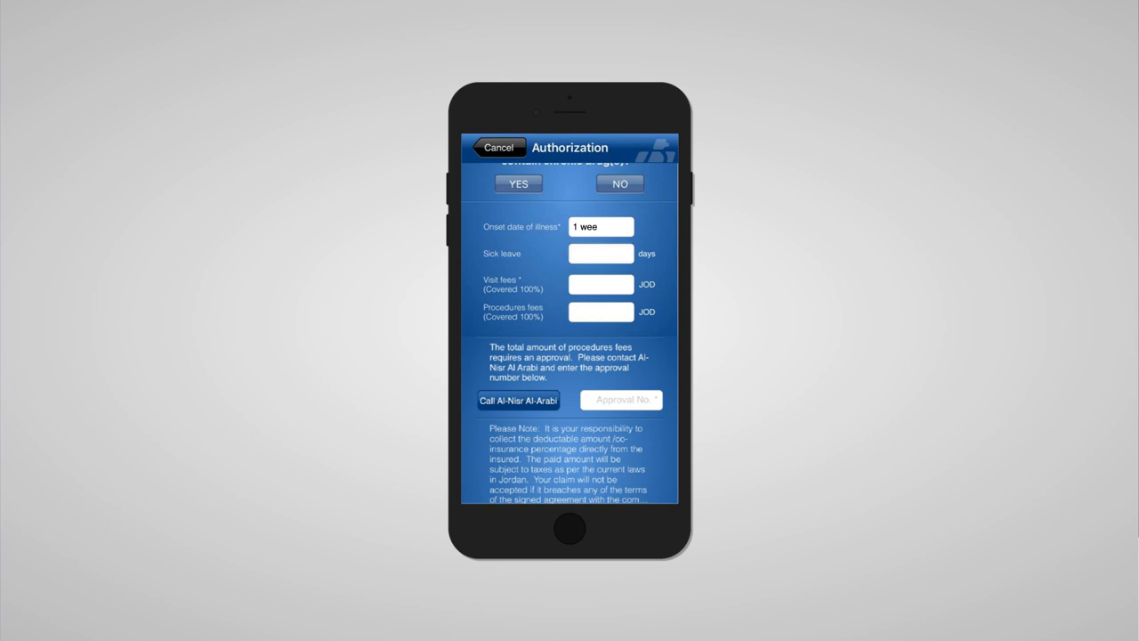
Turn on the certification toggle and submit the authorization form
type("1")
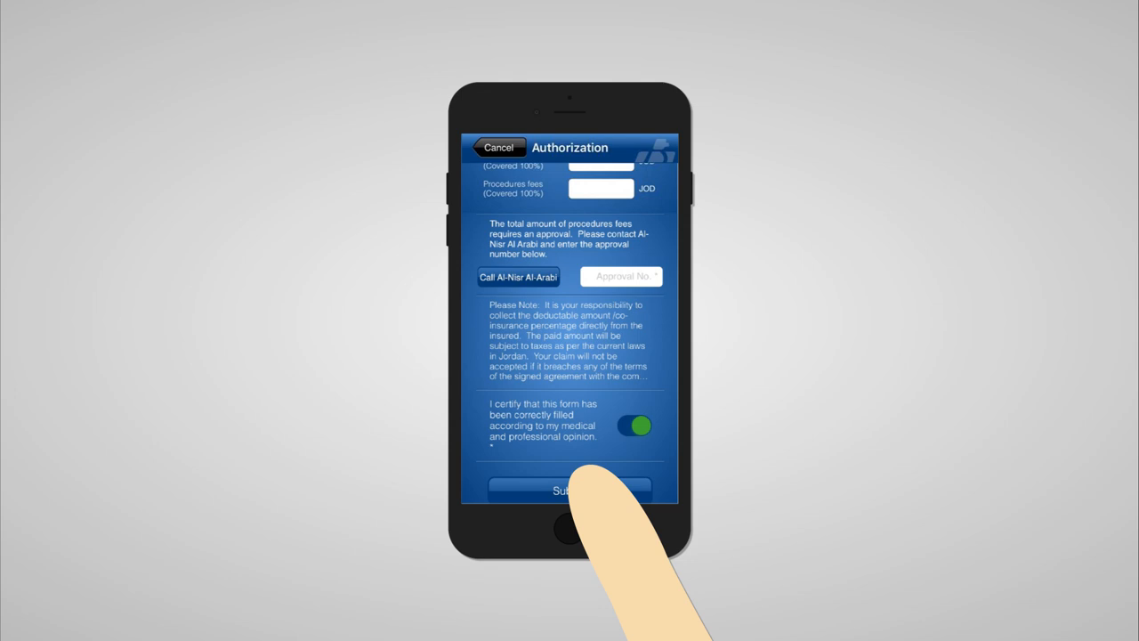
left_click(569, 491)
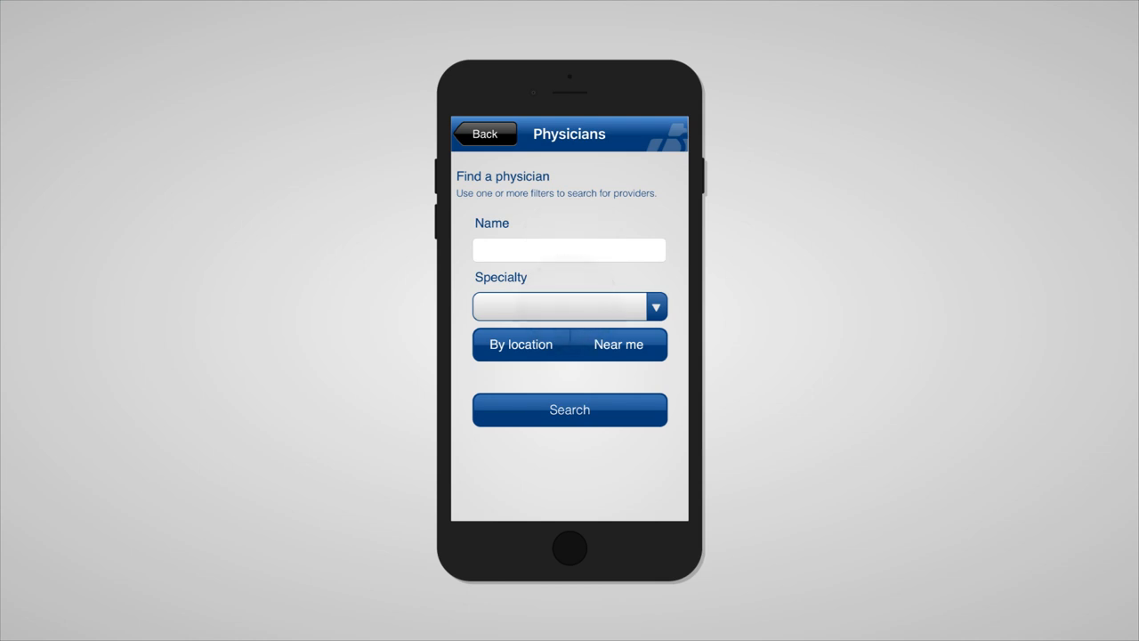
Search physicians by location, opening the map centered on Amman
left_click(521, 345)
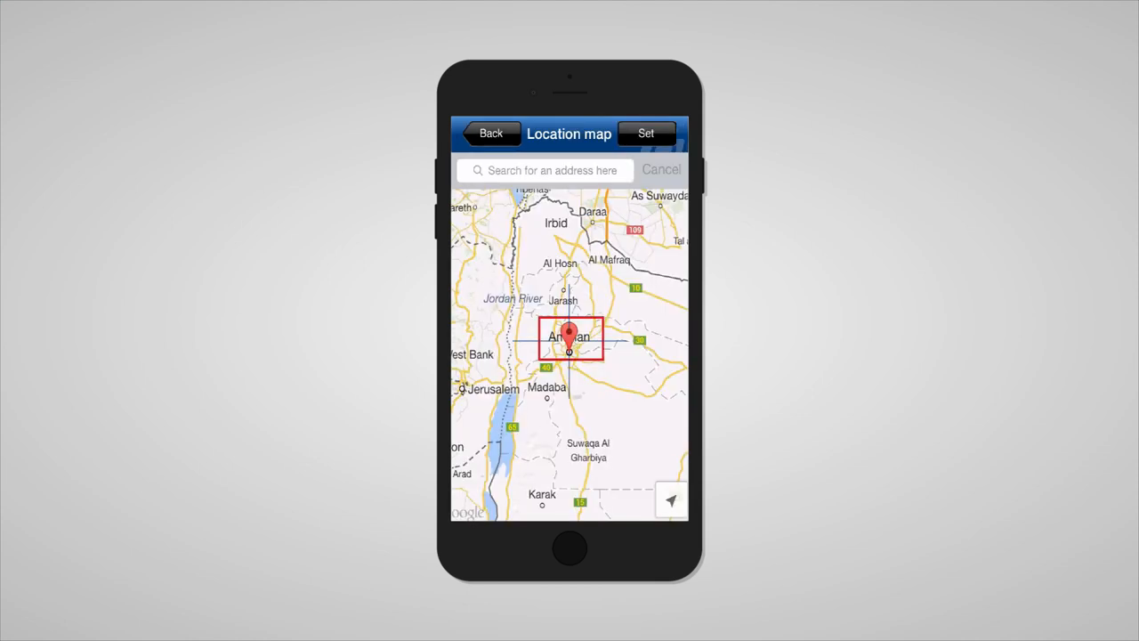